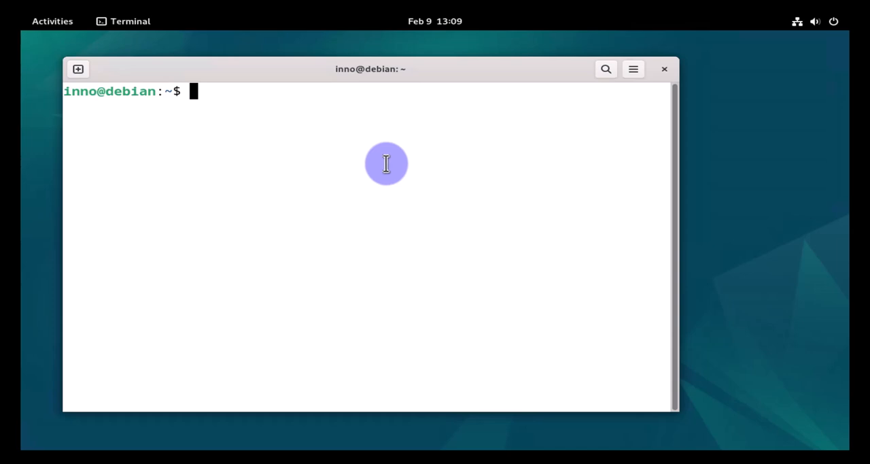
mouse_move(369, 145)
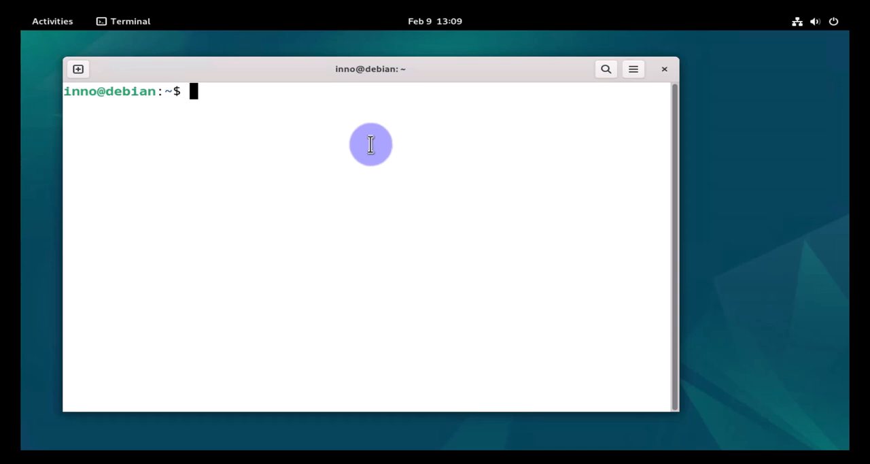
mouse_move(370, 136)
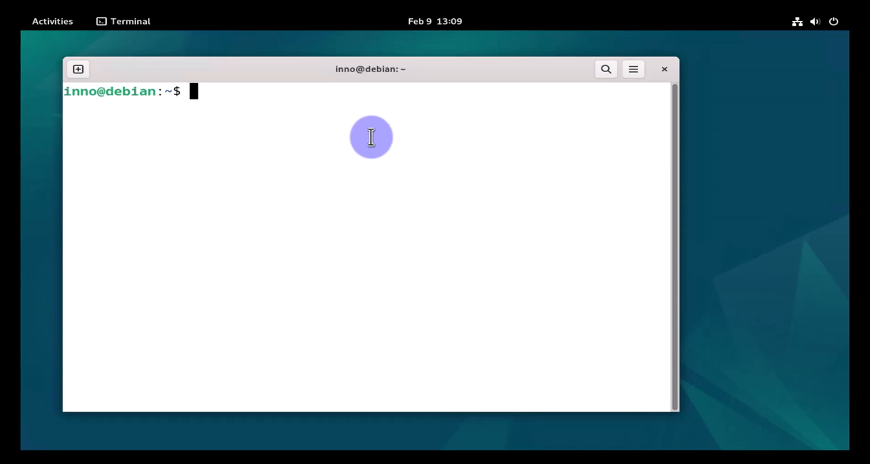
mouse_move(371, 133)
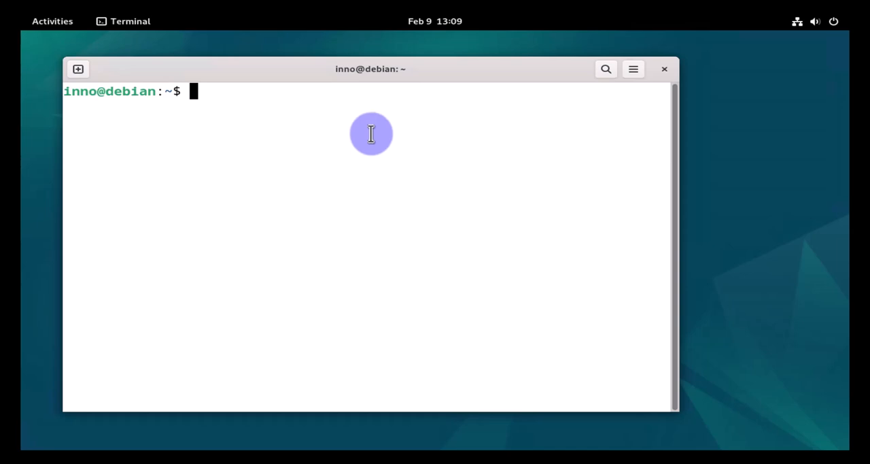
mouse_move(370, 129)
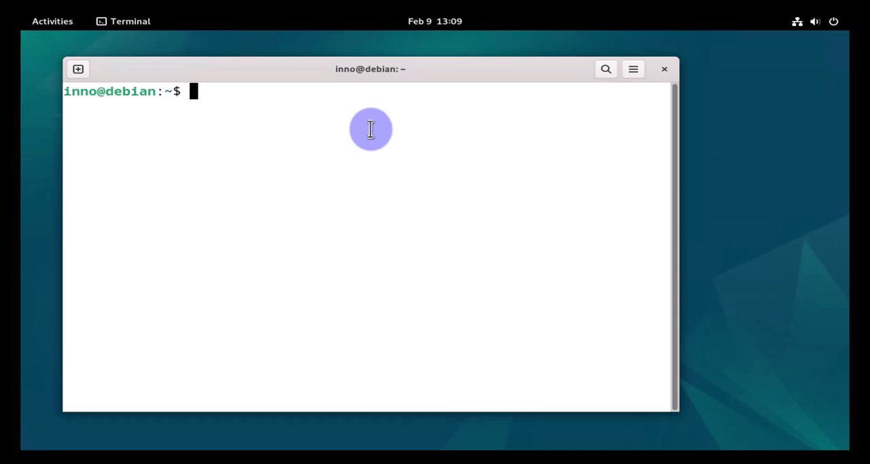
- Attempt 'sudo apt install openssh-client' as inno, which is refused as not in sudoers
type("sudo")
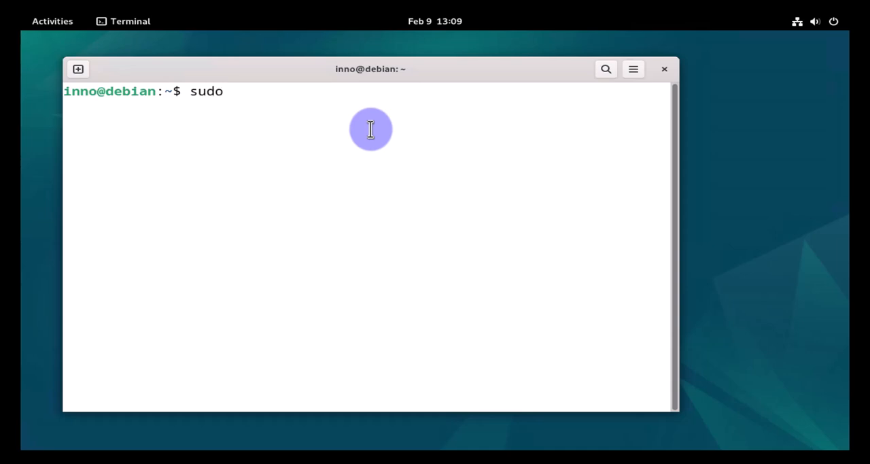
type("ap")
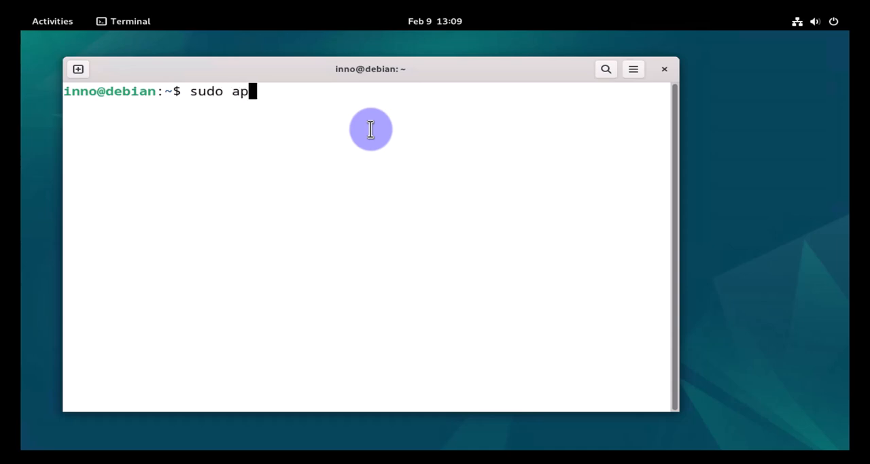
type("t install open")
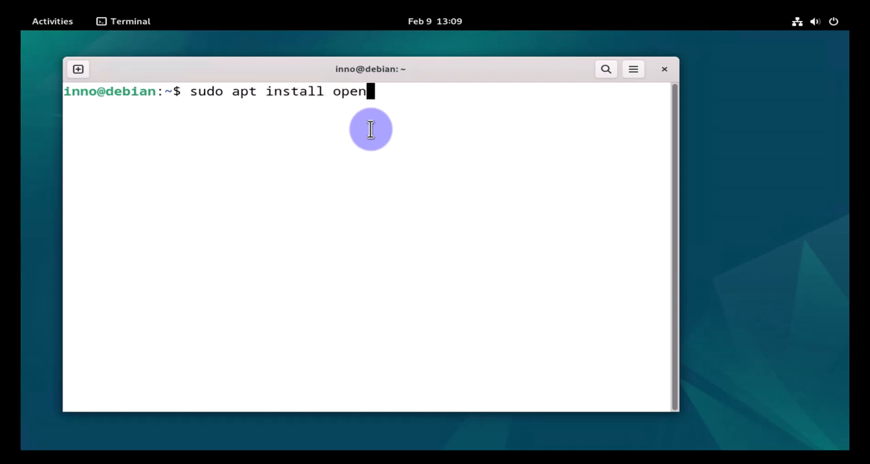
type("ssh-client")
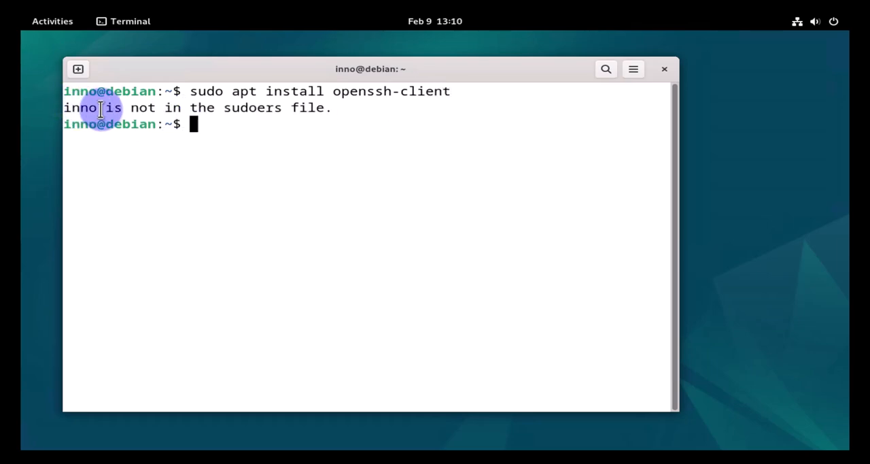
mouse_move(287, 114)
type("groups inno")
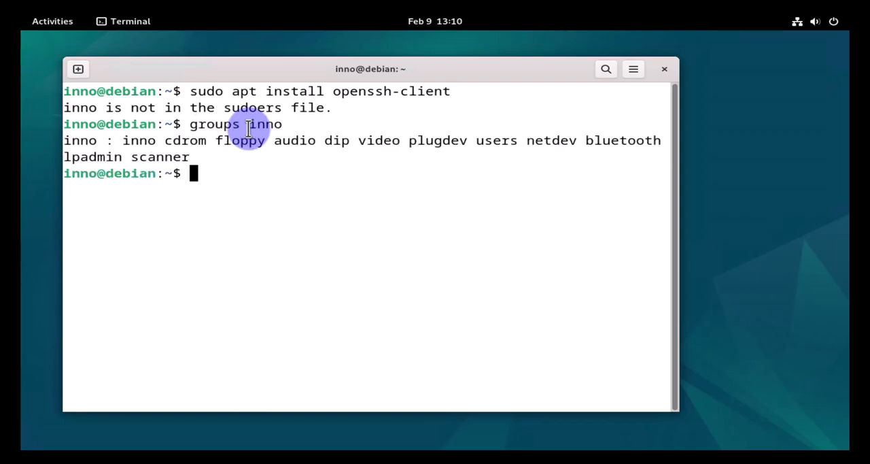
- From a root shell via 'su -', run 'sudo usermod -aG sudo inno' to add inno to the sudo group
left_click_drag(250, 140, 415, 140)
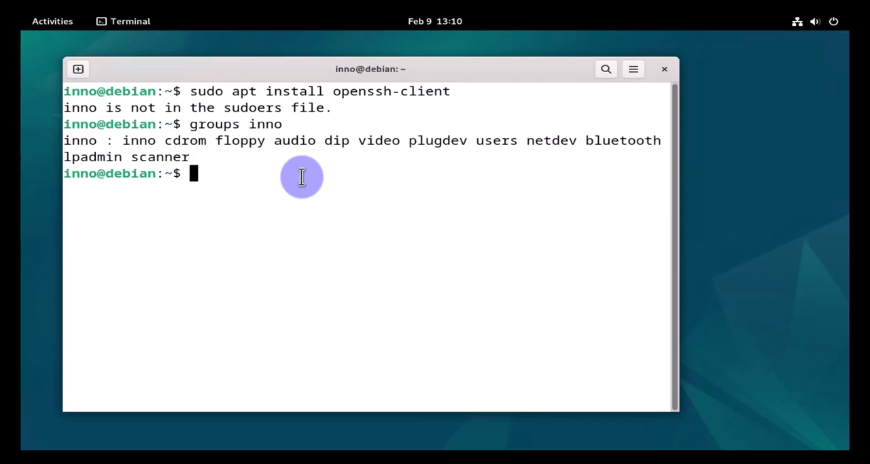
type("su -")
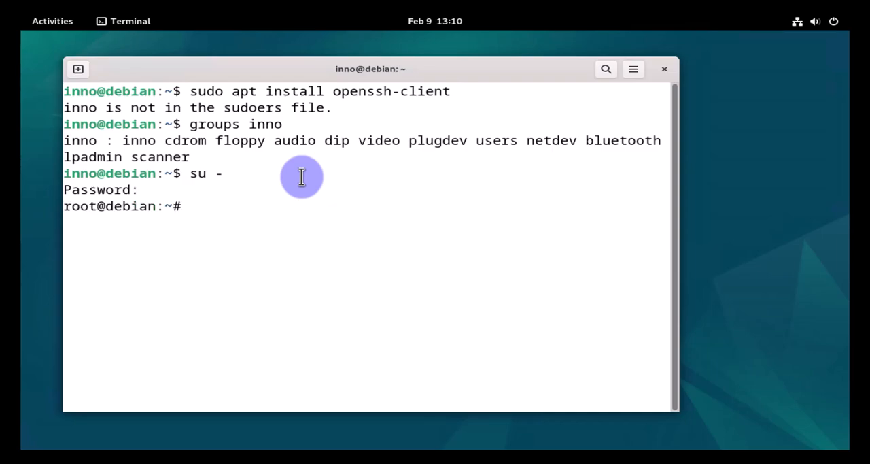
type("sudo")
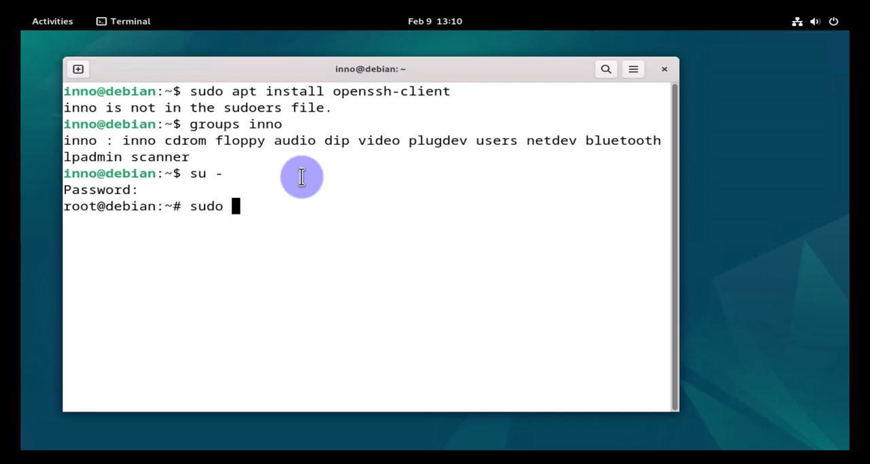
type("usermod")
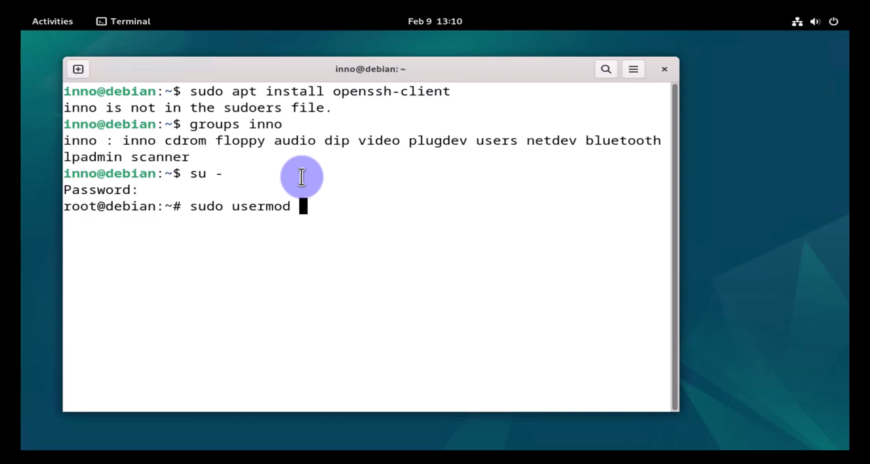
type("-aG")
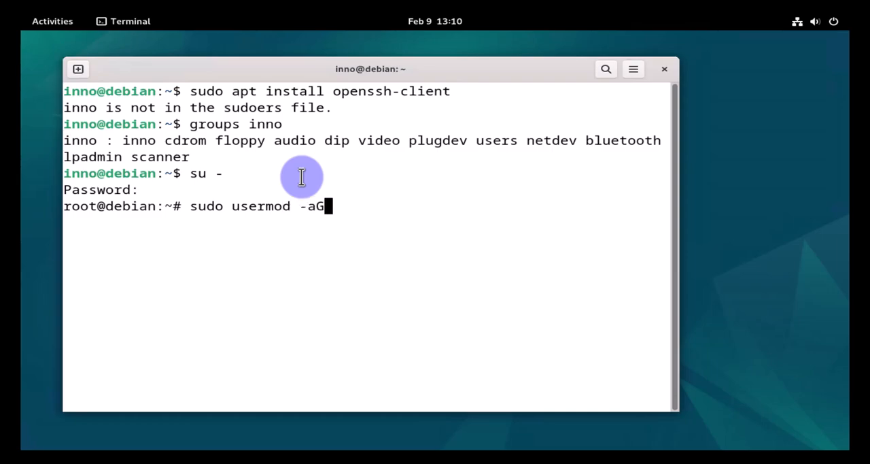
type("sudo")
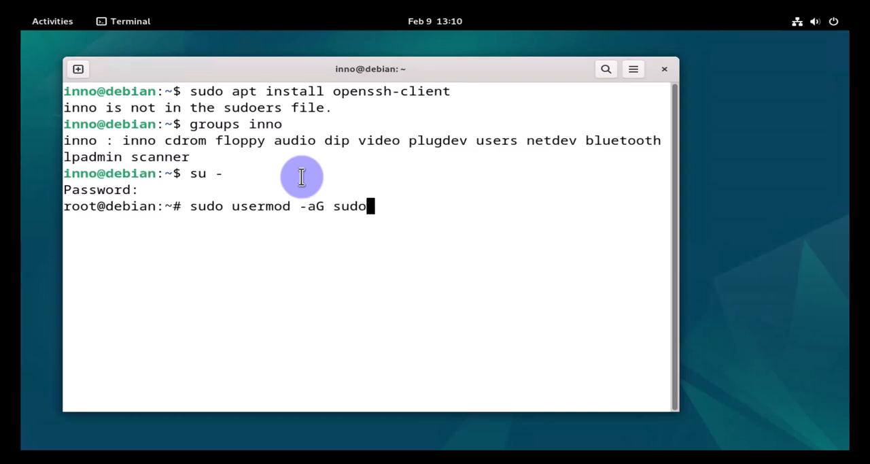
type("inno")
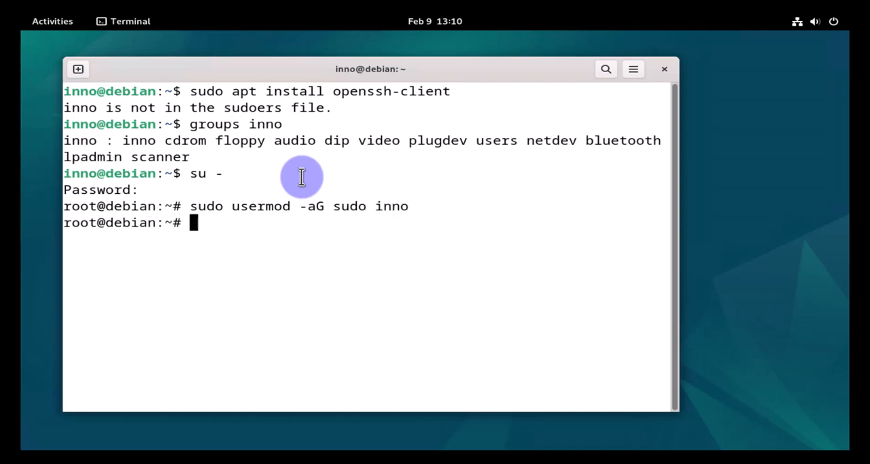
- Exit the root shell back to inno and begin checking group membership with 'groups'
type("exit")
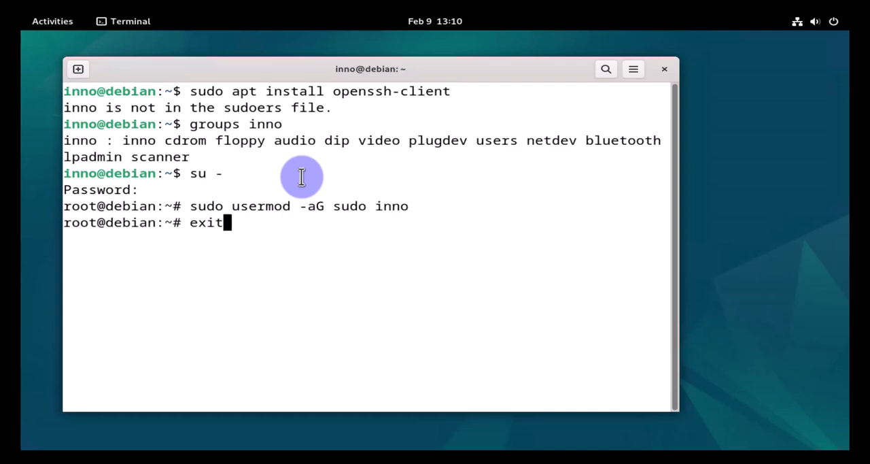
key("Return")
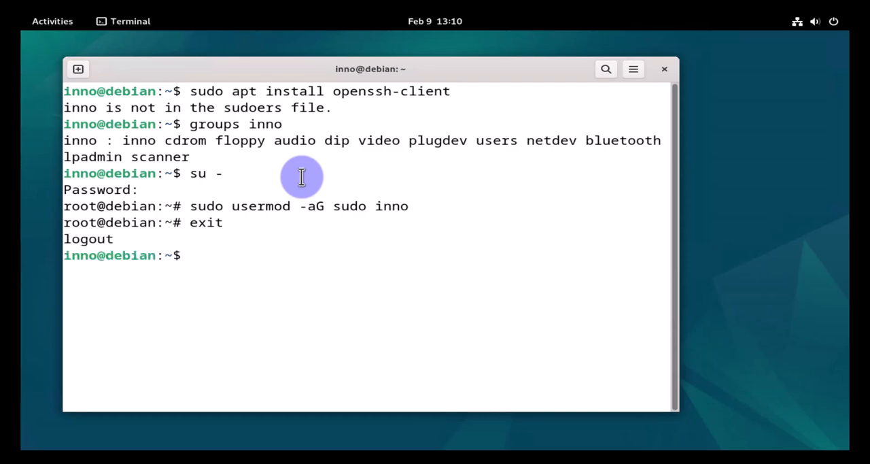
type("groups inno")
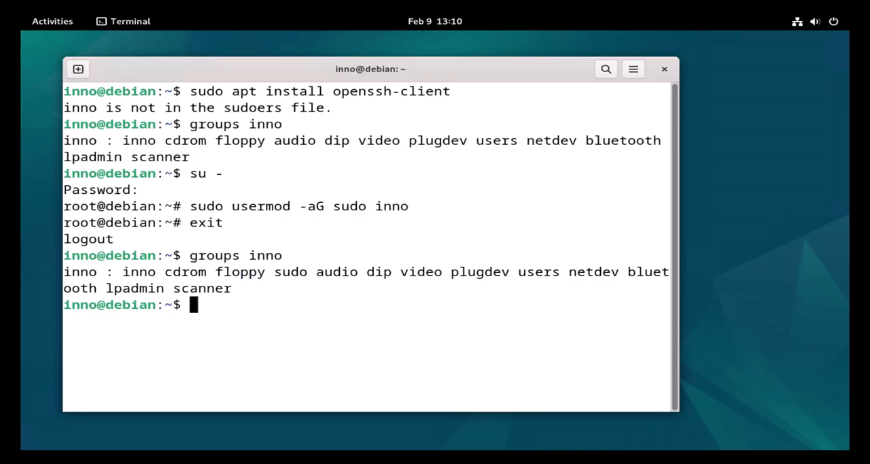
- Select a word in the groups output confirming inno now belongs to sudo
double_click(222, 124)
type("su -")
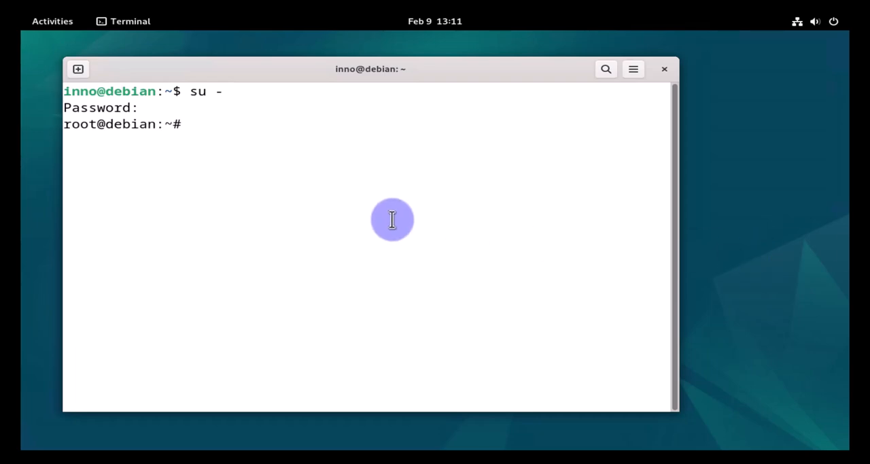
- Run 'sudo visudo' and move down to the User privilege specification section
type("sudo")
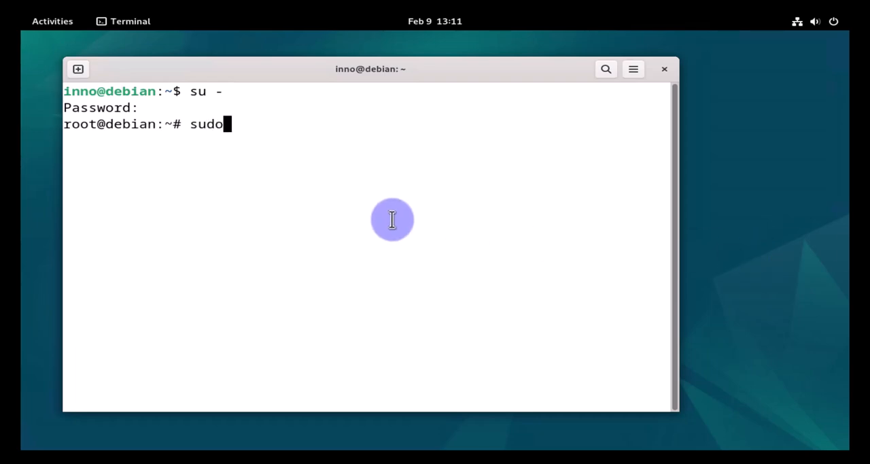
type("visudo")
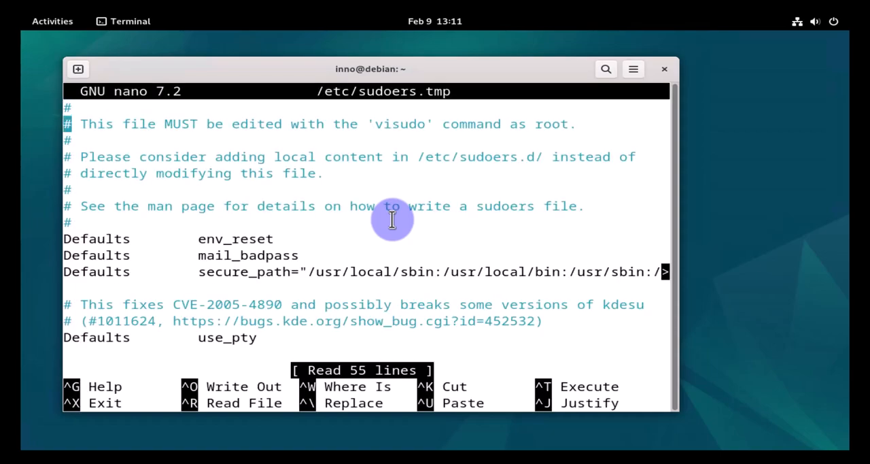
scroll("down", 3)
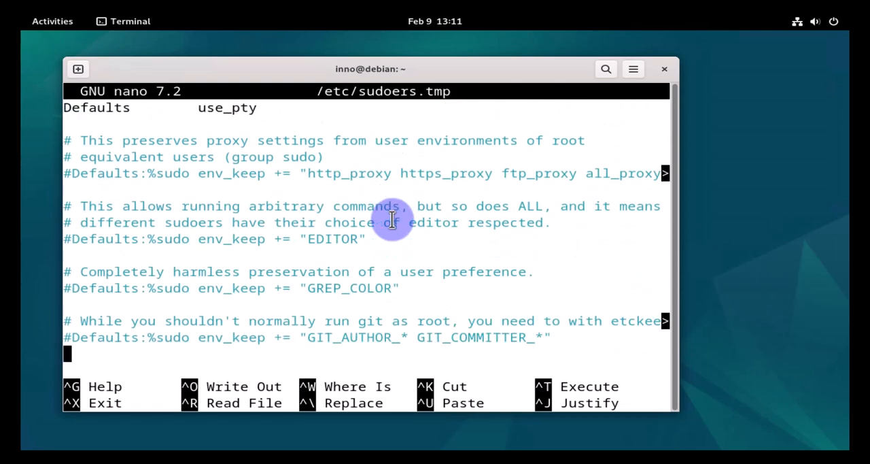
scroll("down", 3)
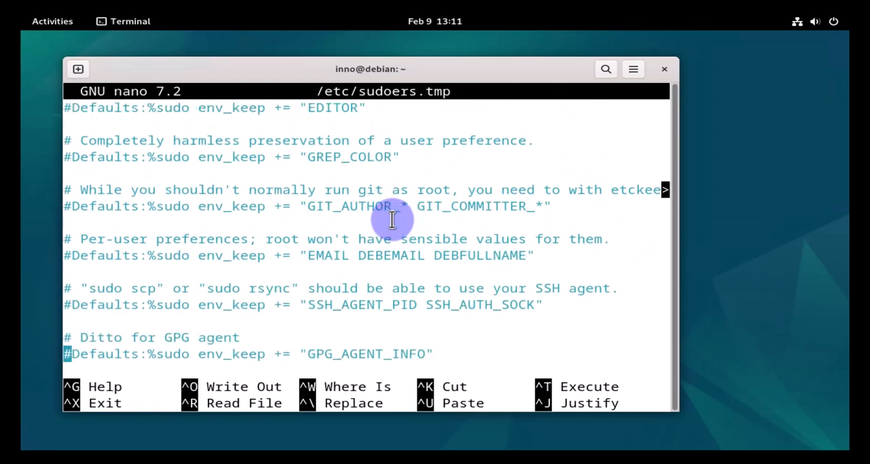
scroll("down", 3)
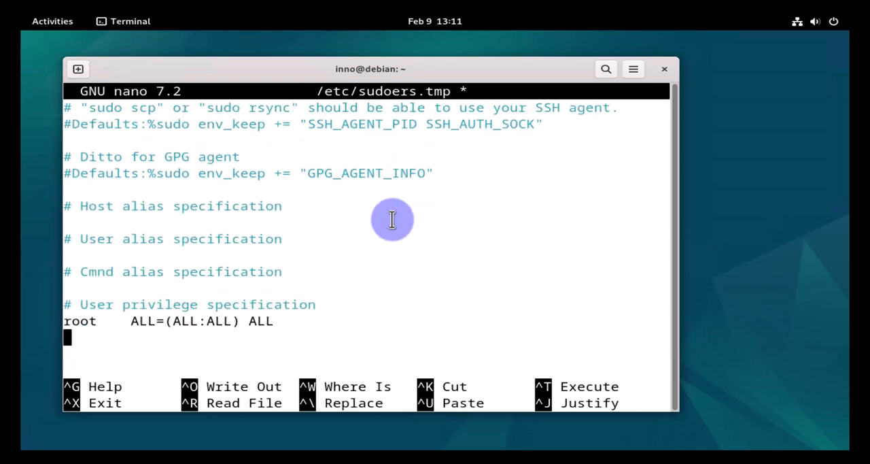
- Add the rule 'inno ALL=(ALL:ALL) ALL' below root's entry and save the sudoers file
type("in")
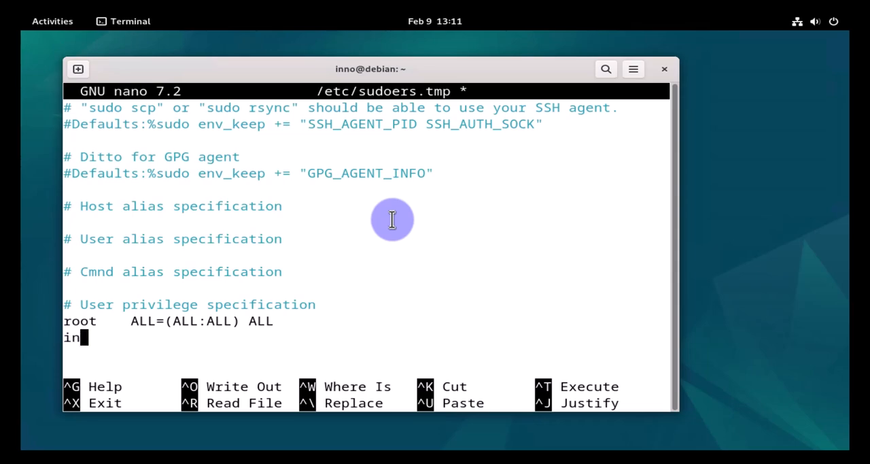
type("no")
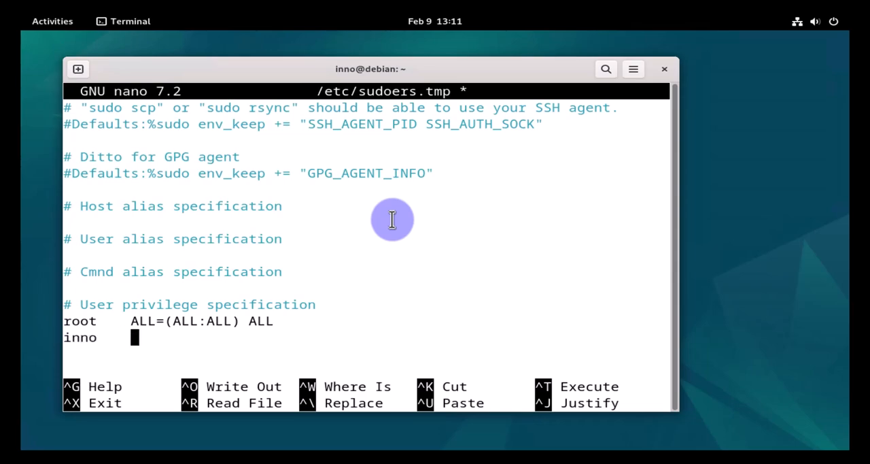
type("ALL")
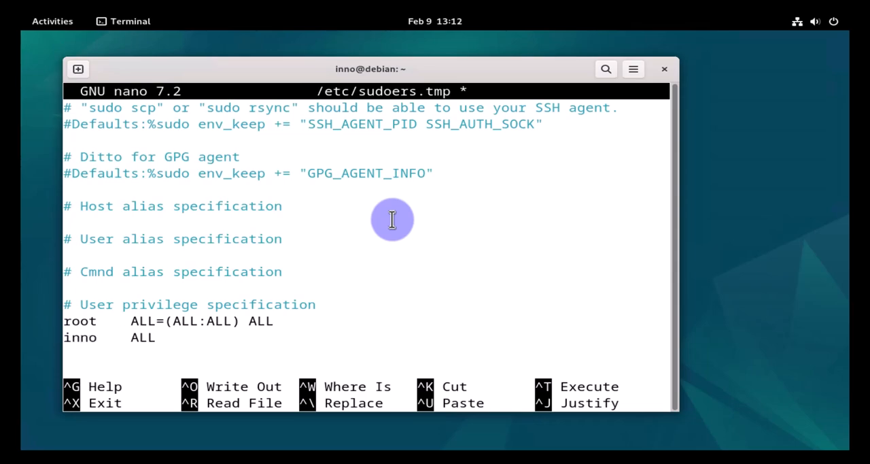
type("=(A")
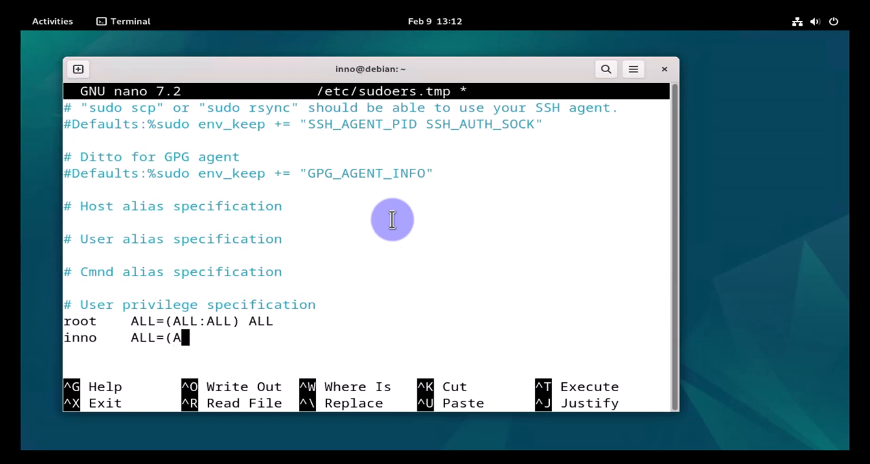
type("LL:")
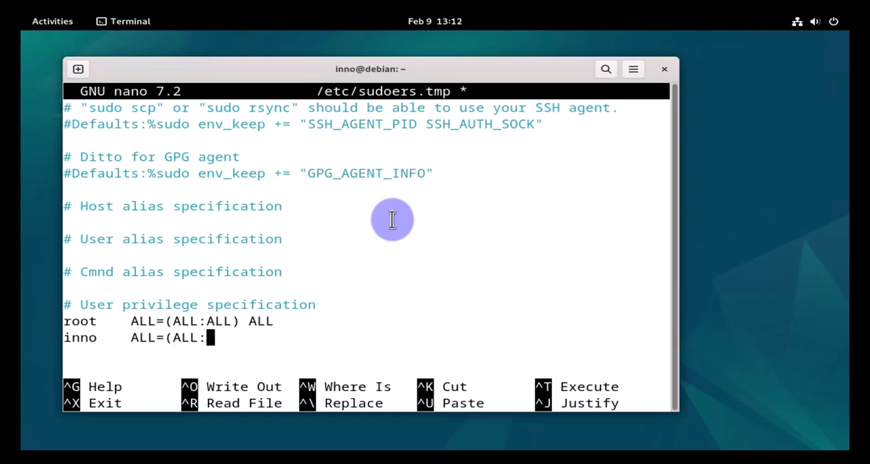
type("ALL)")
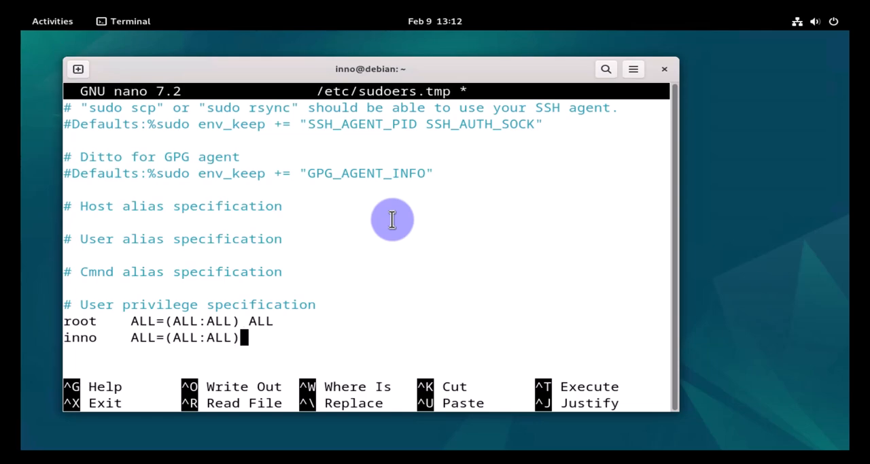
type("ALL")
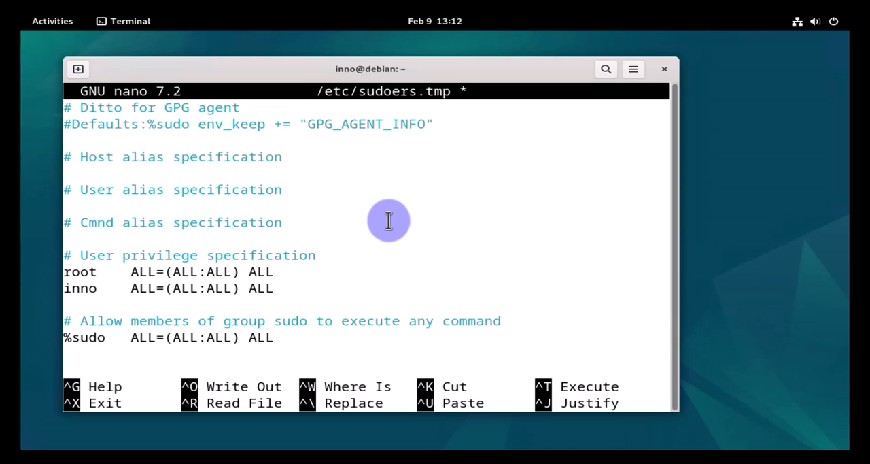
key("ctrl+o")
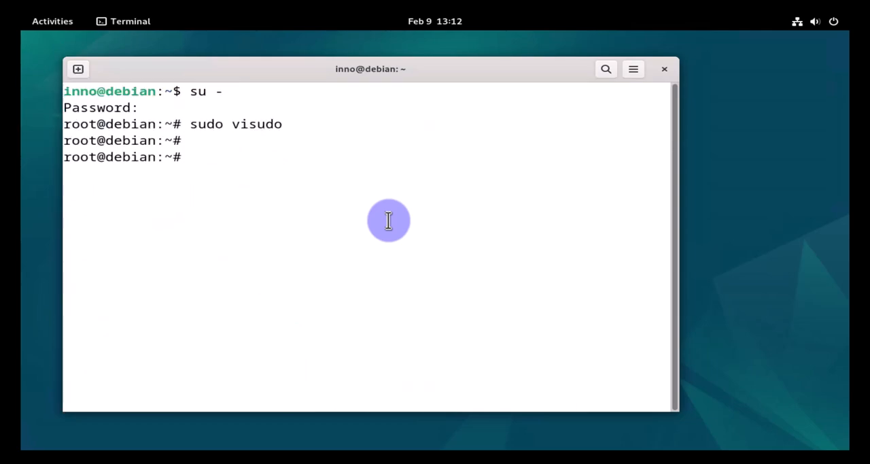
- Exit root and, as inno, enter 'sudo apt install openssh-client' at the prompt
type("exit")
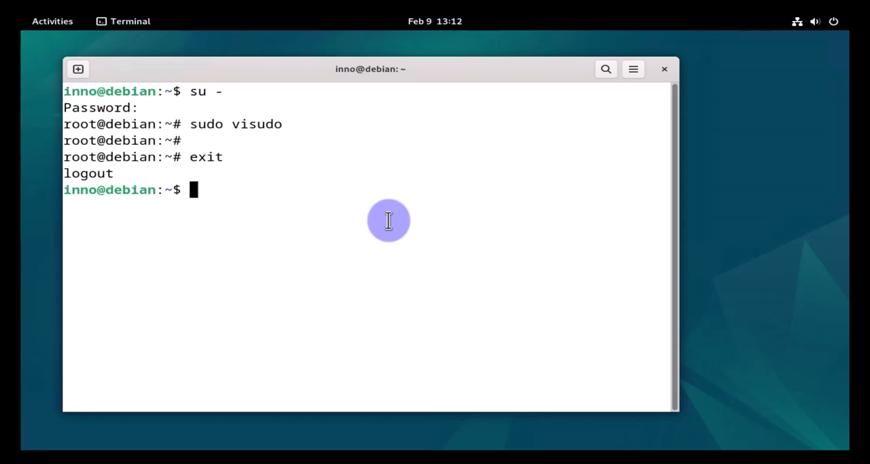
type("sudo")
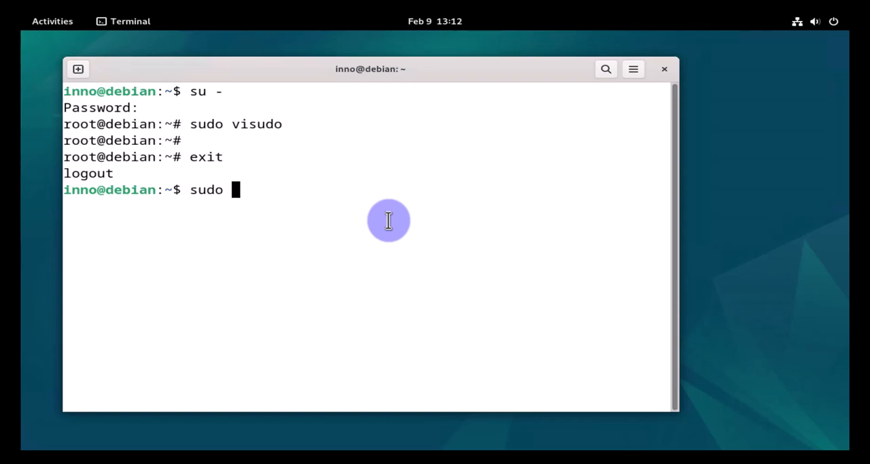
type("apt insta")
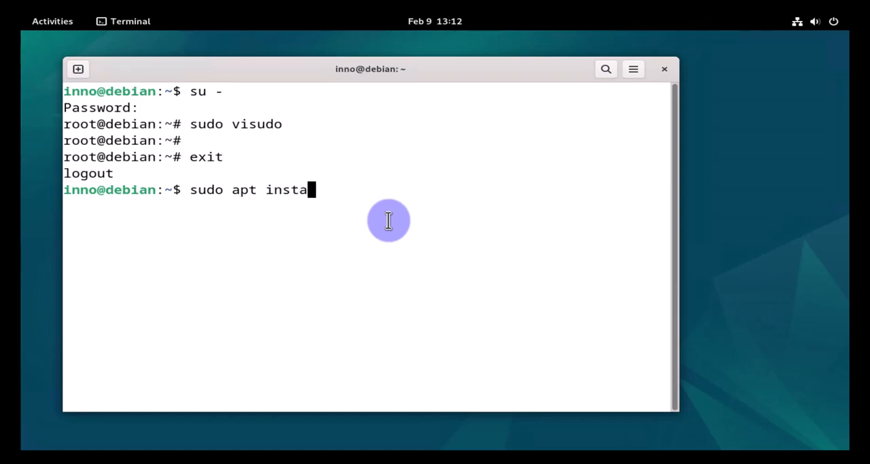
type("ll open")
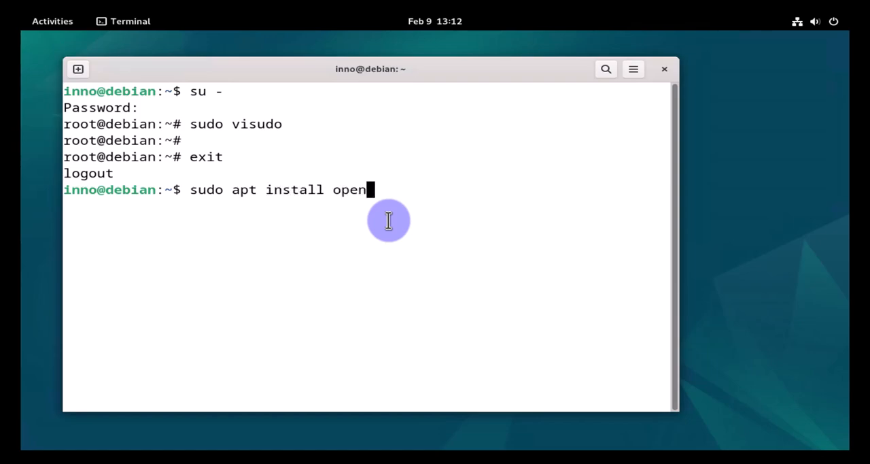
type("ssh-c")
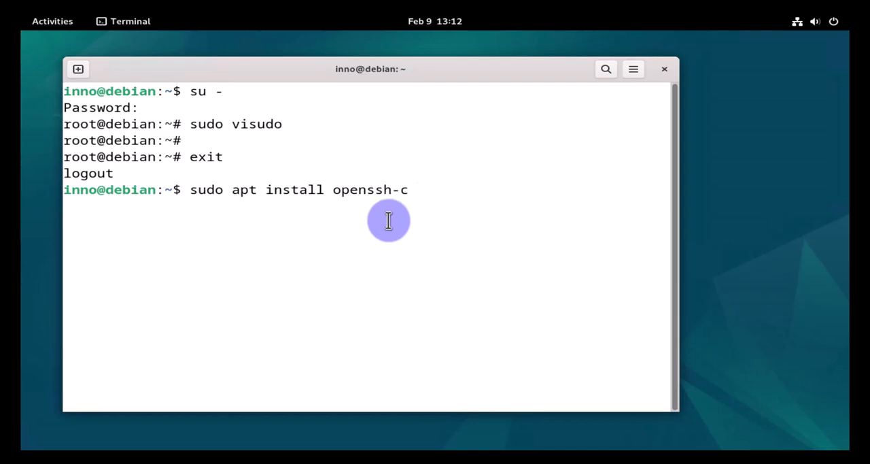
type("lient")
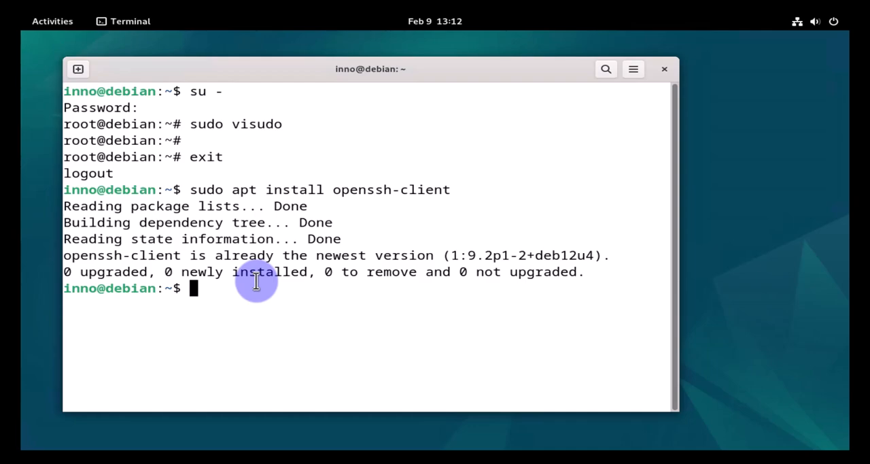
mouse_move(777, 231)
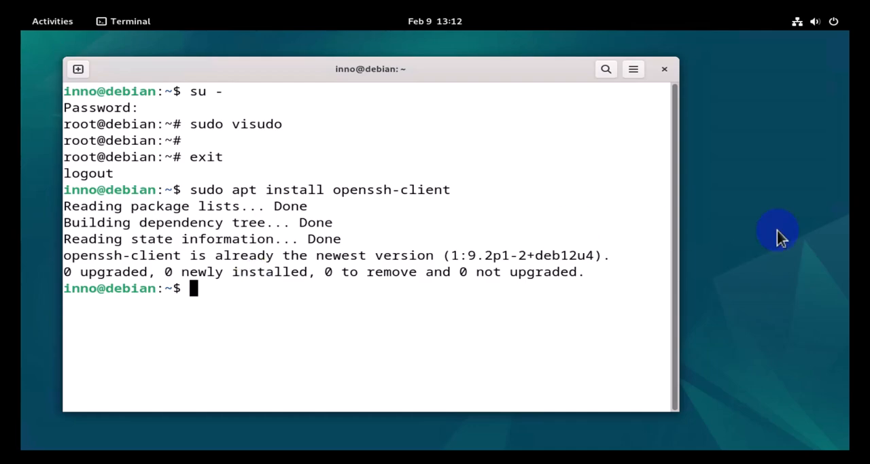